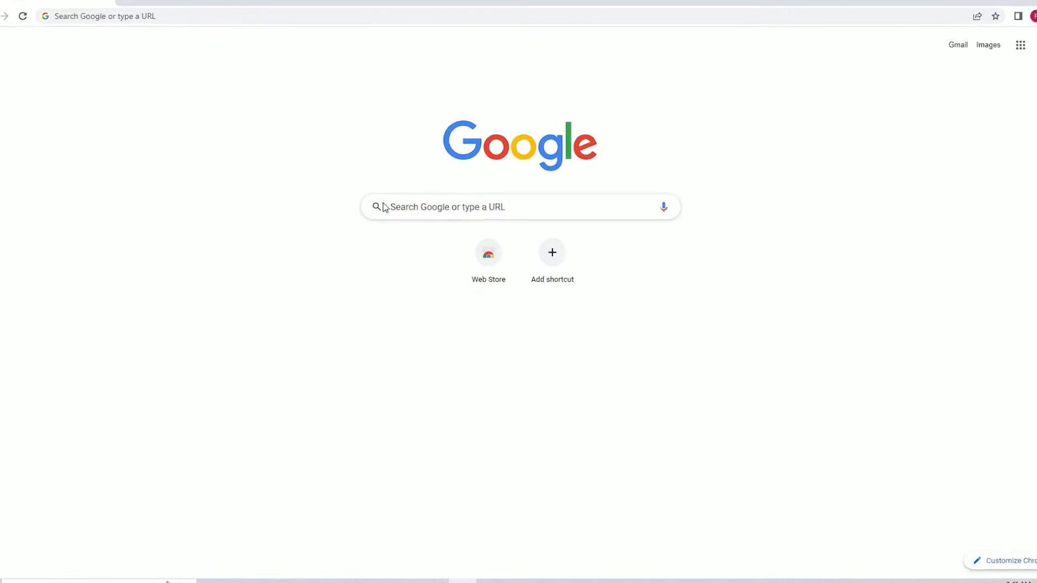
Search Google for 'google drive' and go to the personal Drive file list.
left_click(519, 207)
type("google drive")
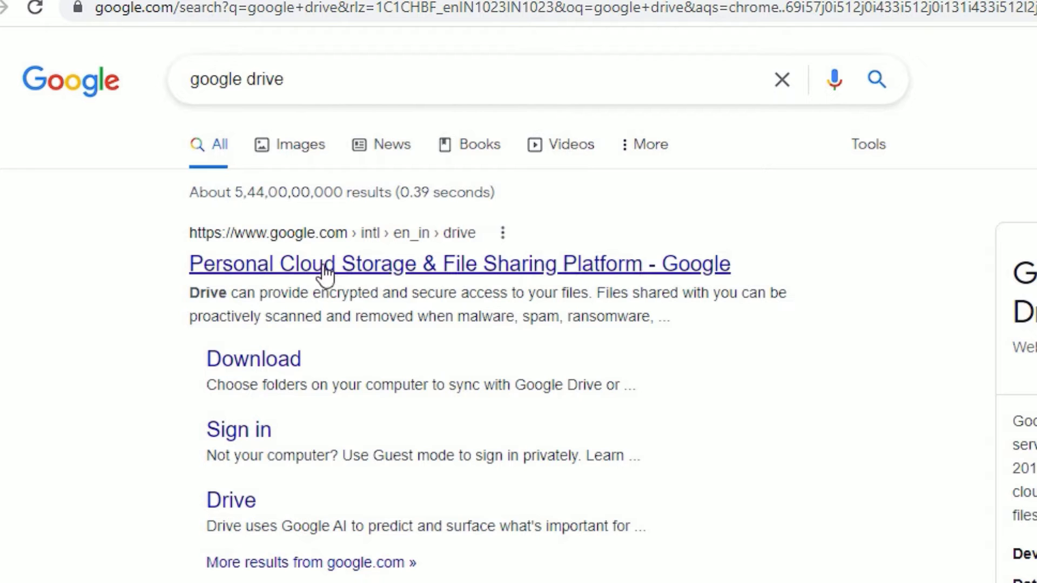
left_click(460, 264)
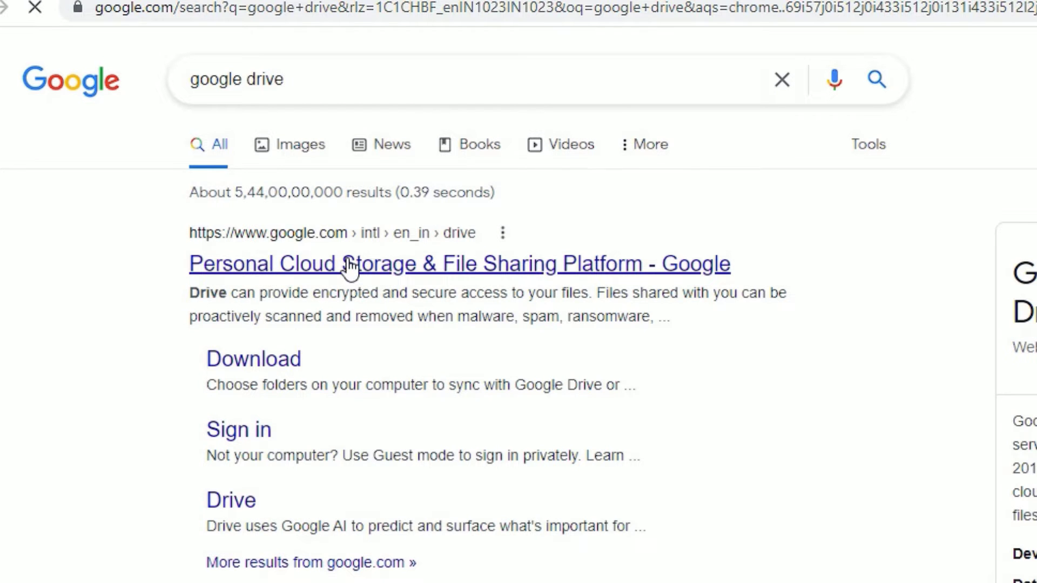
left_click(459, 264)
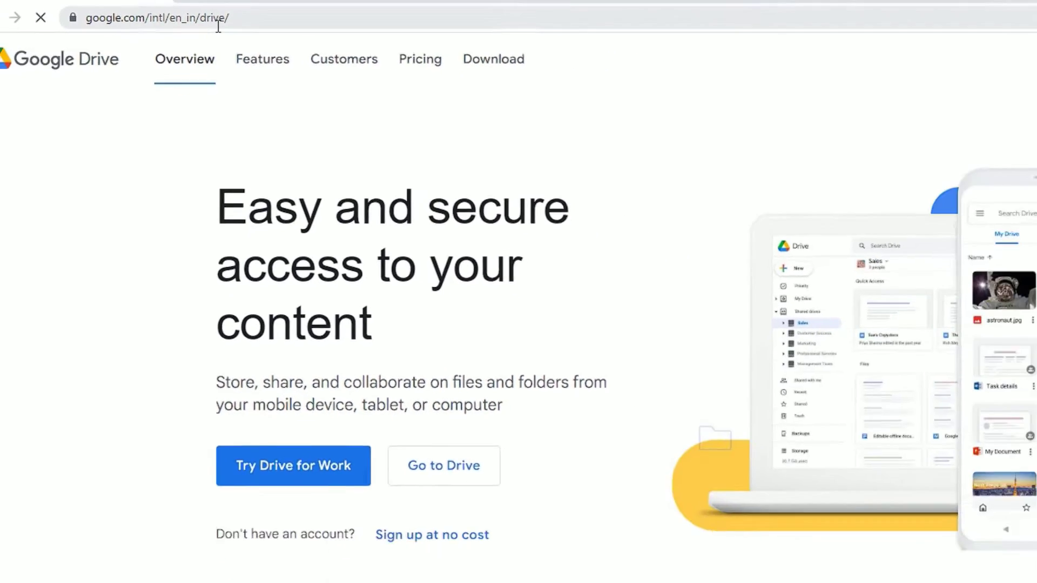
left_click(443, 466)
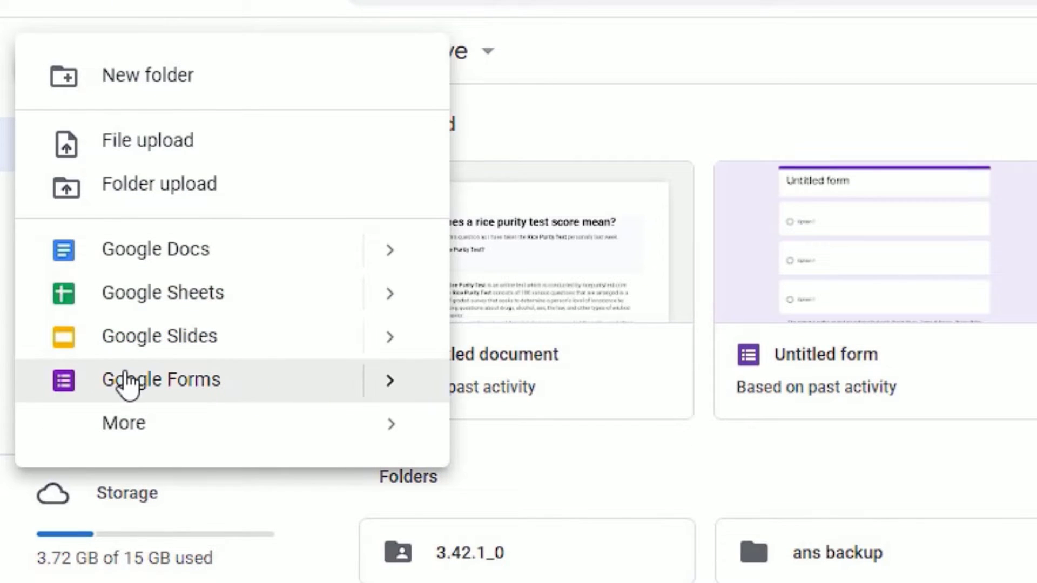
Create a blank form titled 'Student Form' with the description 'Student survey'.
left_click(160, 379)
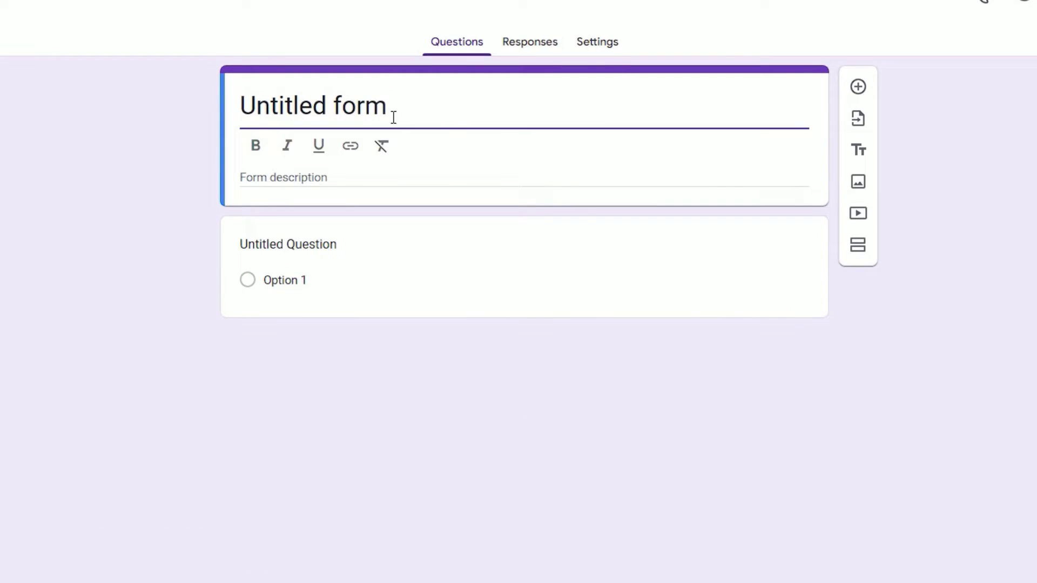
type("Student Form")
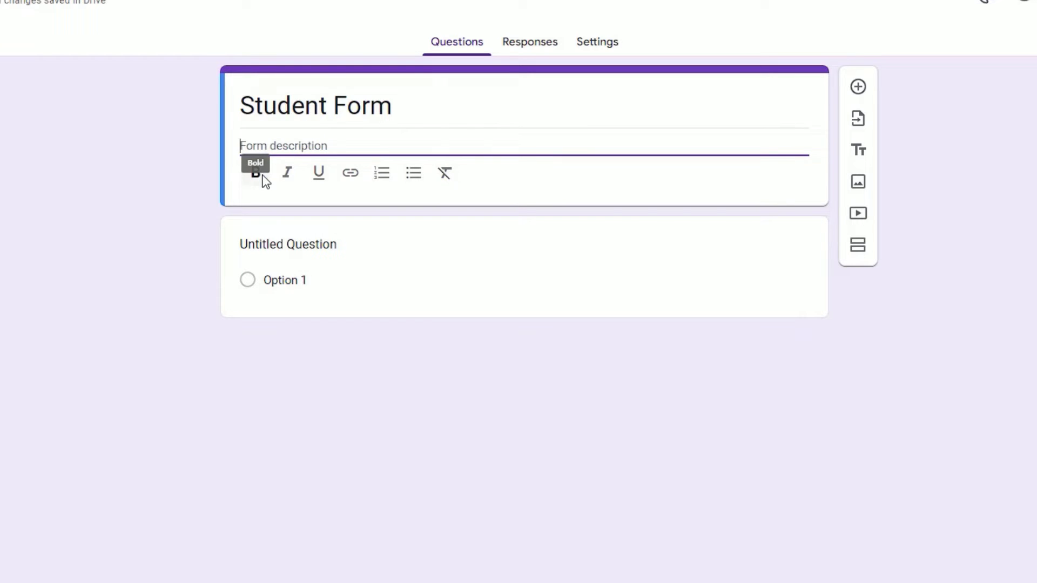
type("Student survey")
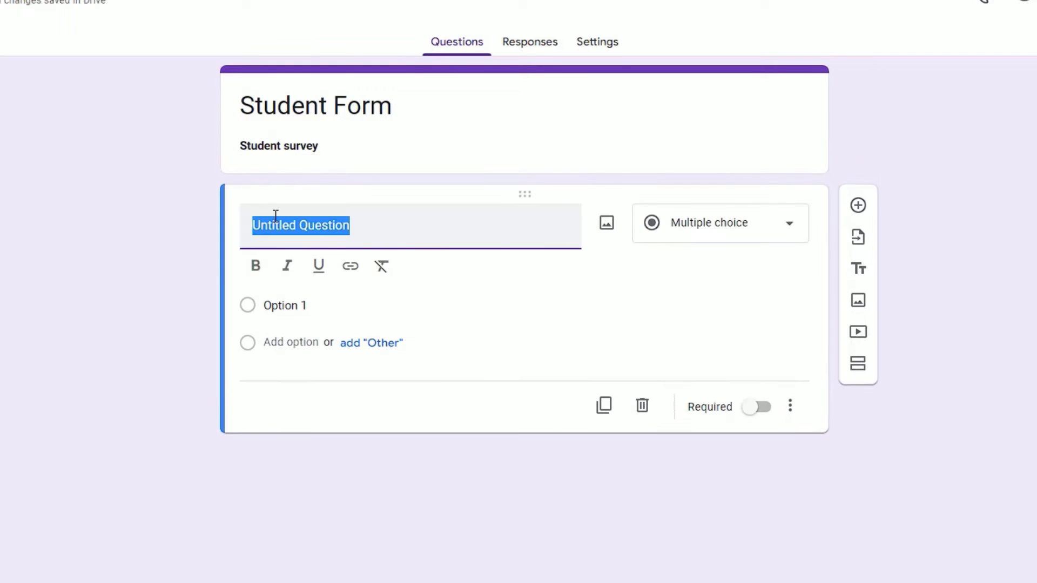
Add a required short-answer question 'Your Full Name'.
left_click(640, 405)
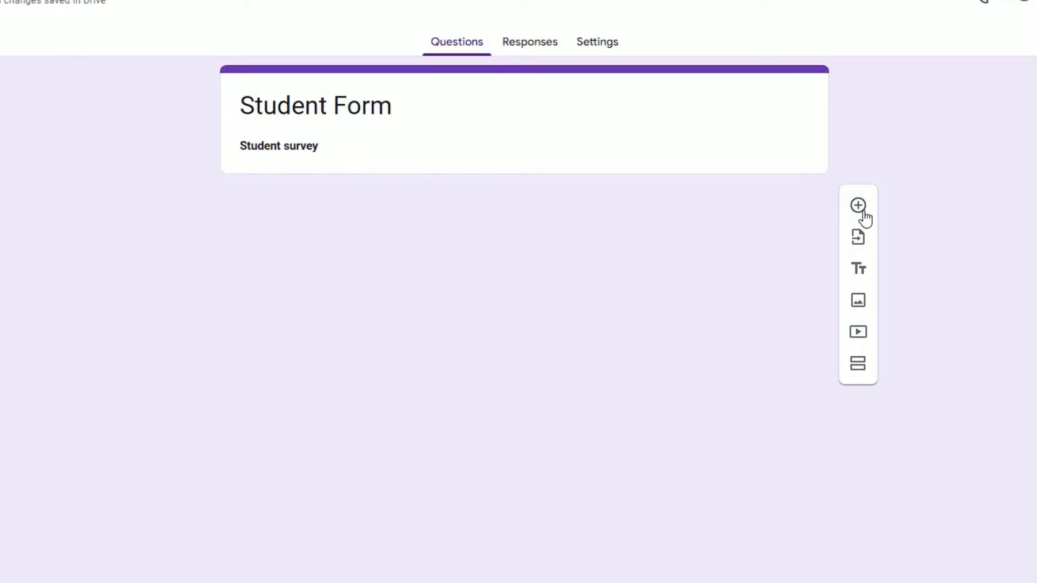
mouse_move(857, 205)
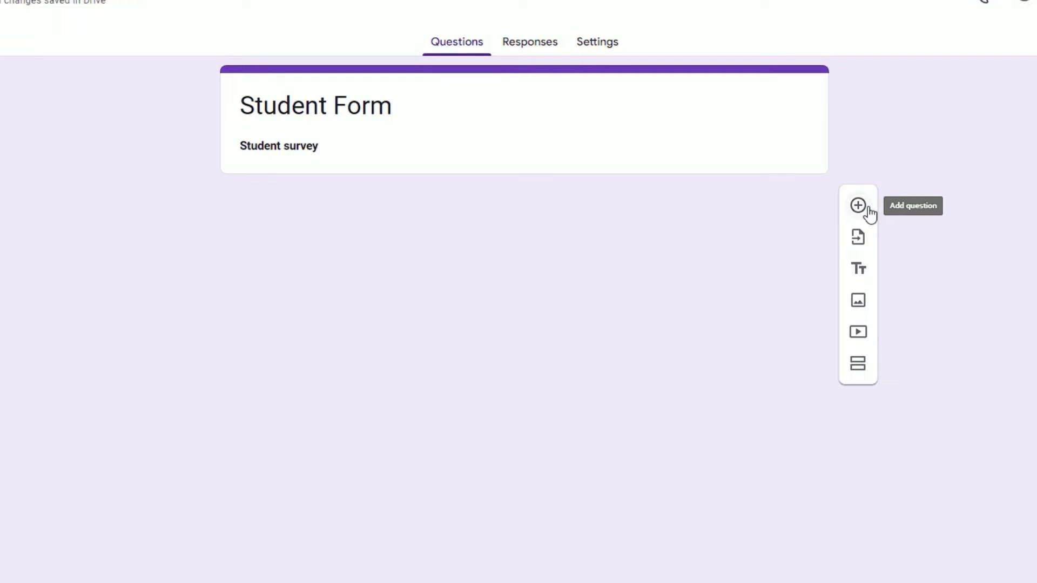
left_click(858, 205)
type("Your Full Name")
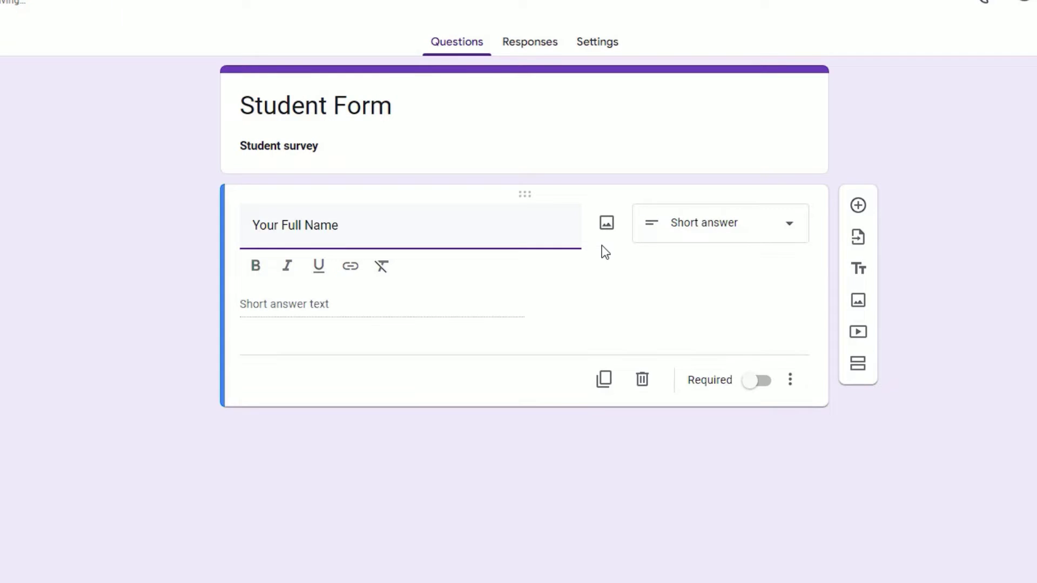
left_click(717, 223)
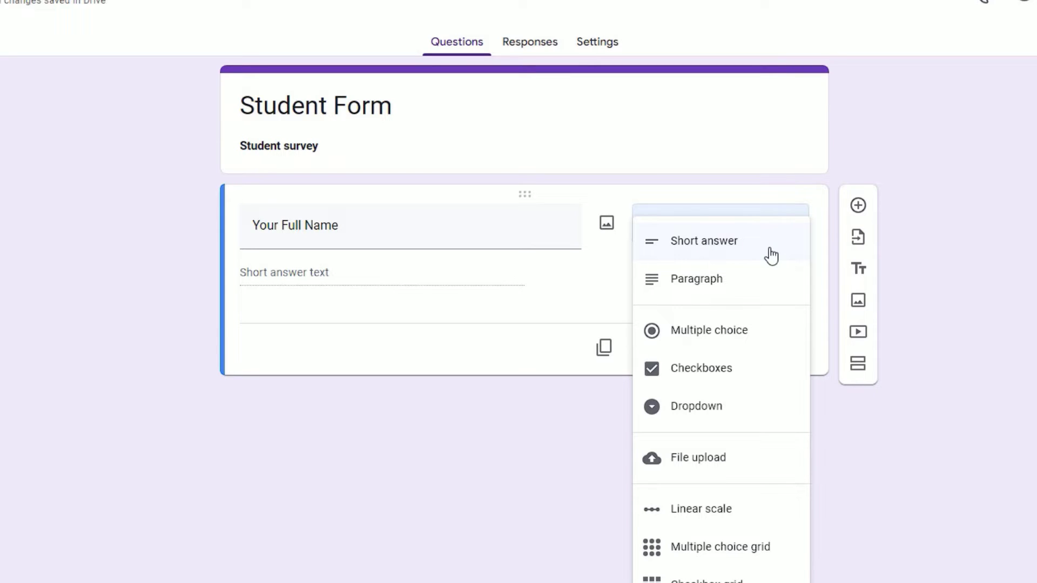
left_click(704, 240)
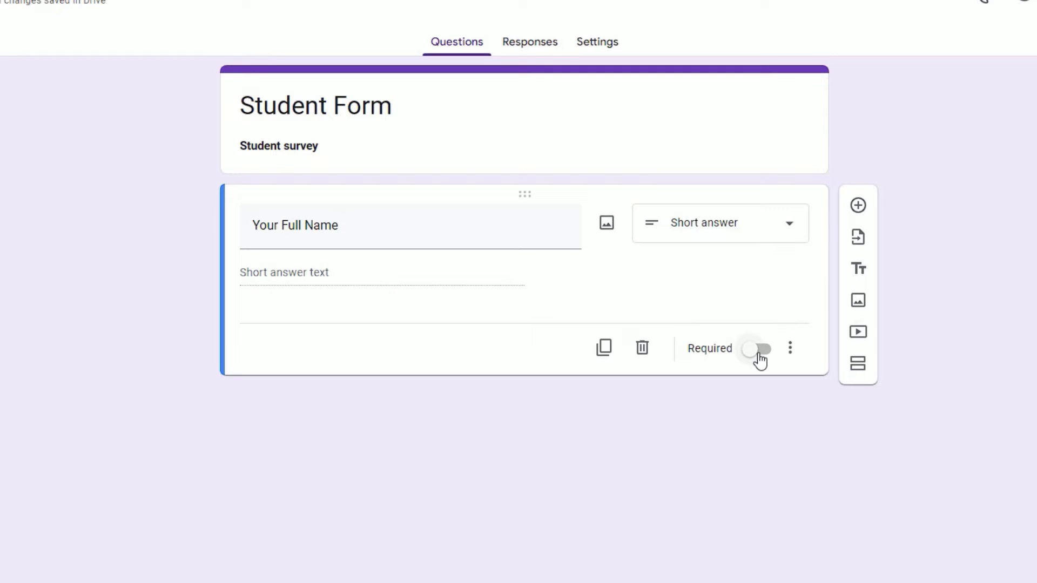
left_click(757, 348)
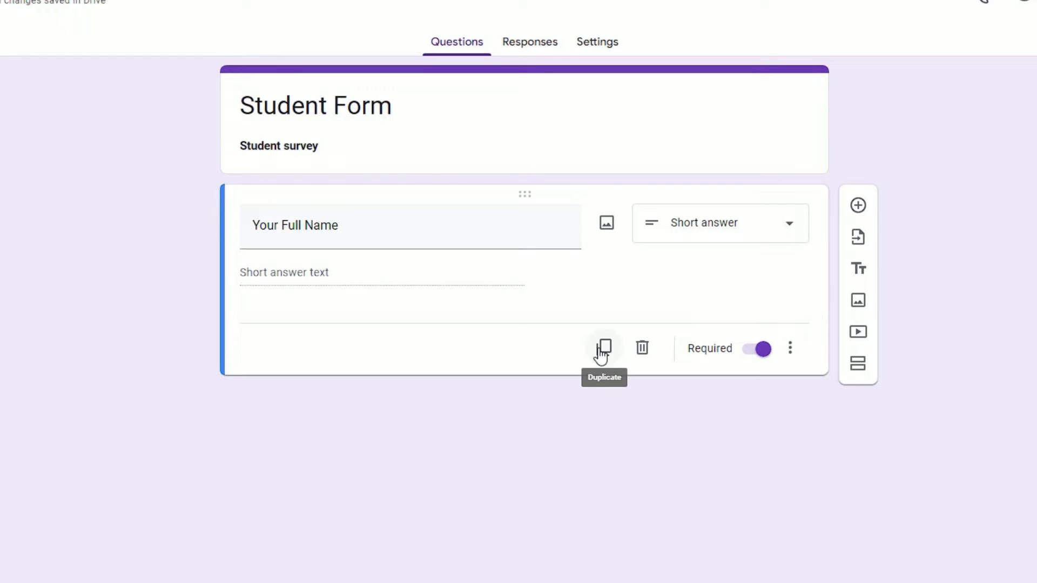
mouse_move(857, 205)
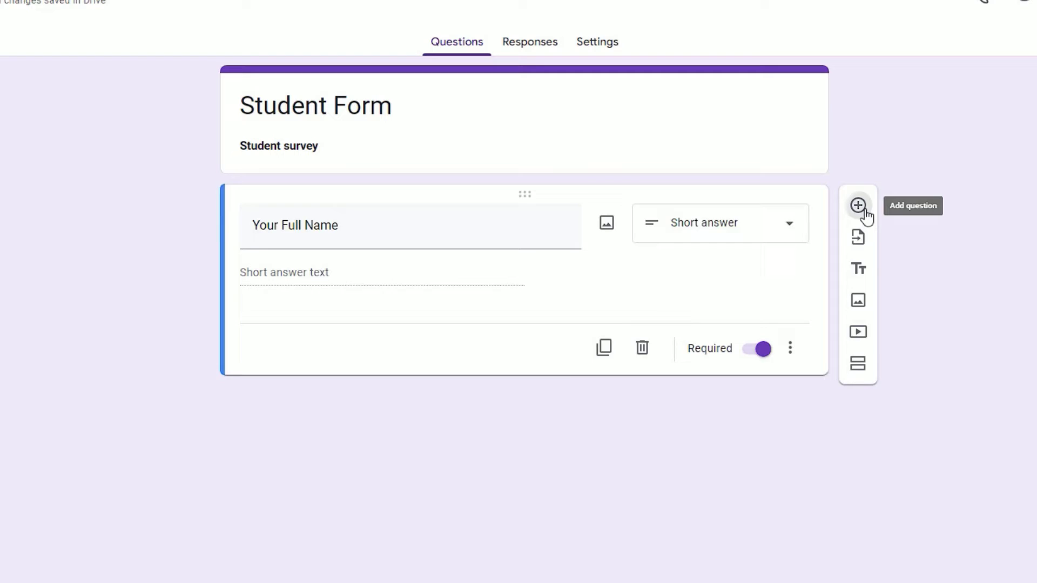
Add a required 'Email' question validated as an email address with error 'Not valid email'.
left_click(857, 204)
type("Email")
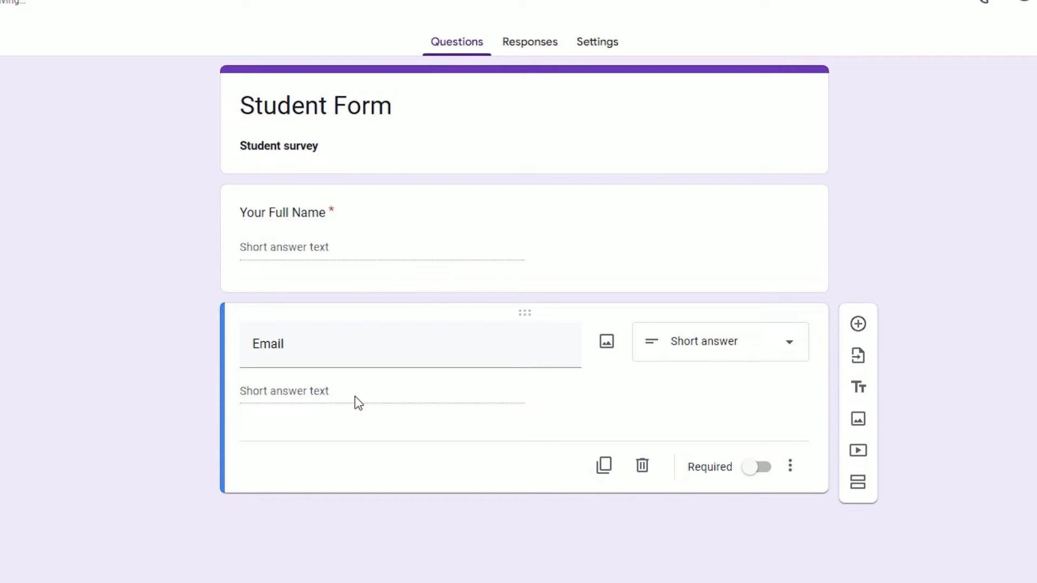
mouse_move(324, 399)
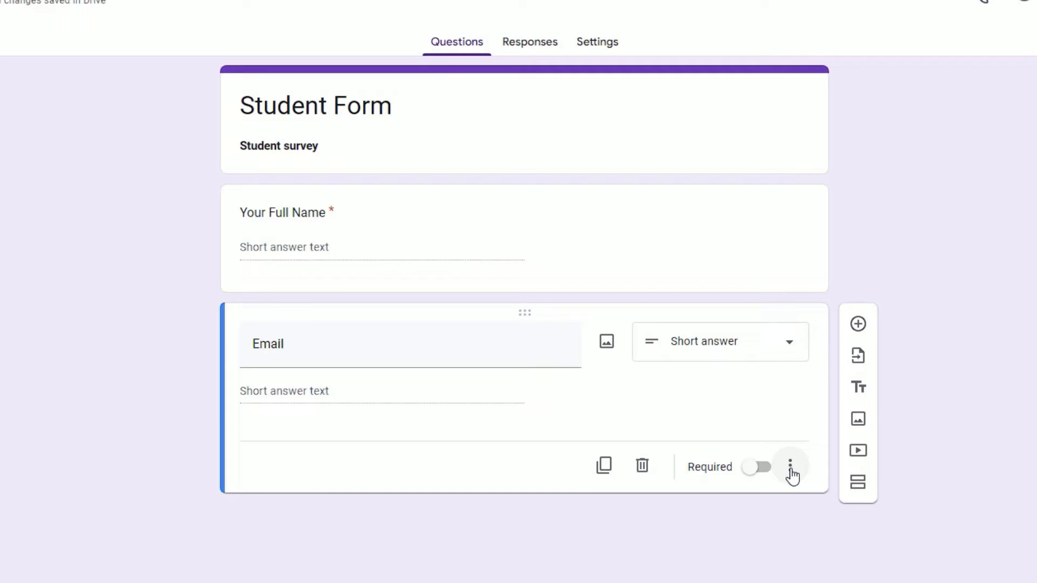
left_click(791, 468)
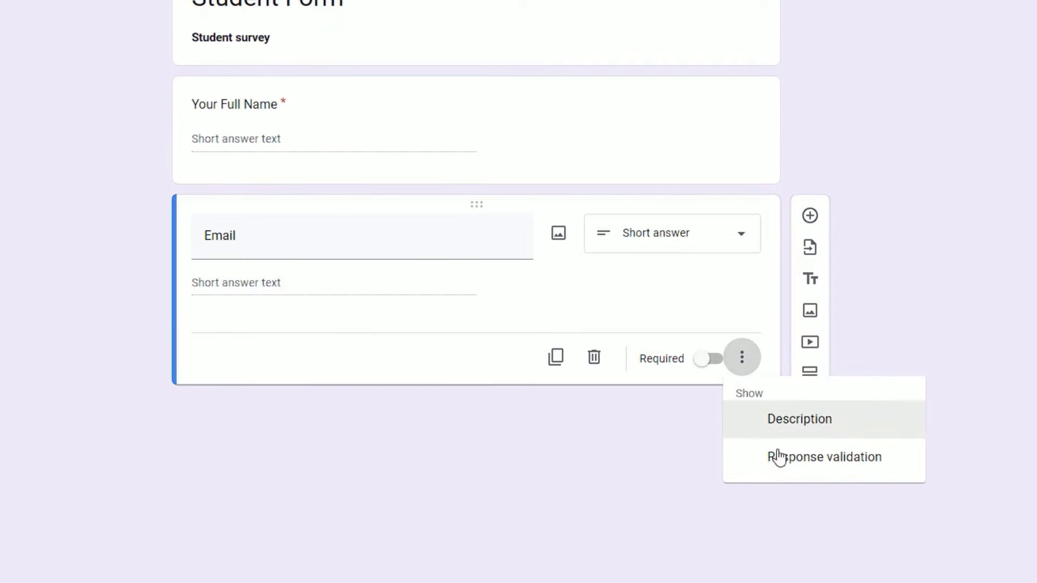
left_click(825, 457)
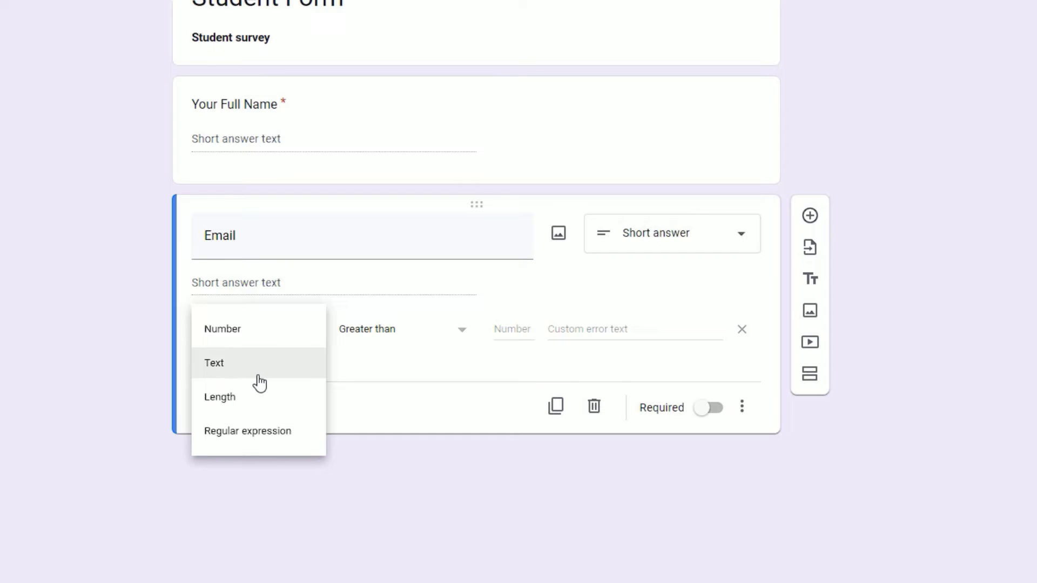
left_click(214, 363)
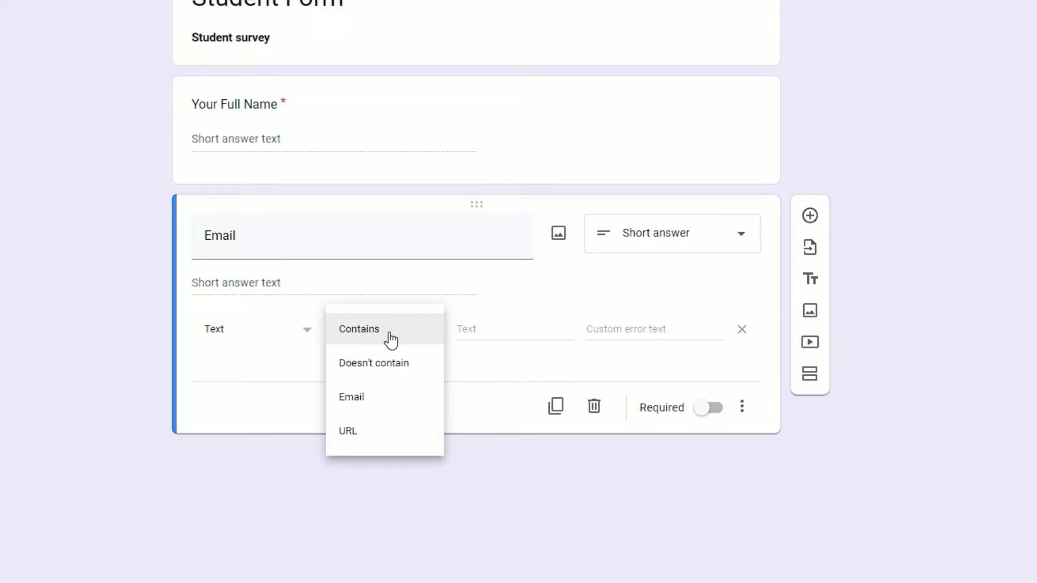
left_click(351, 396)
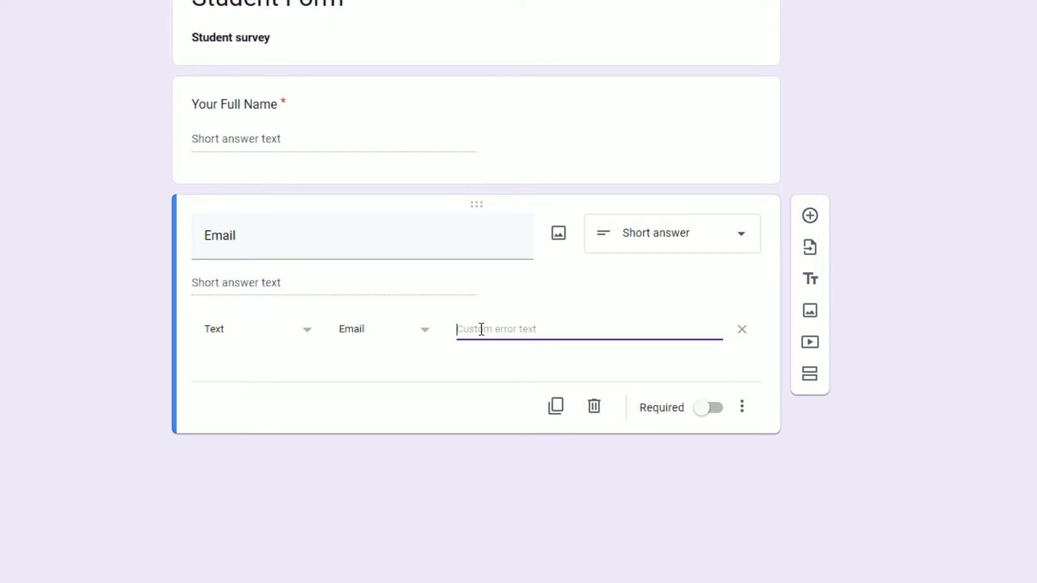
type("Not valid email")
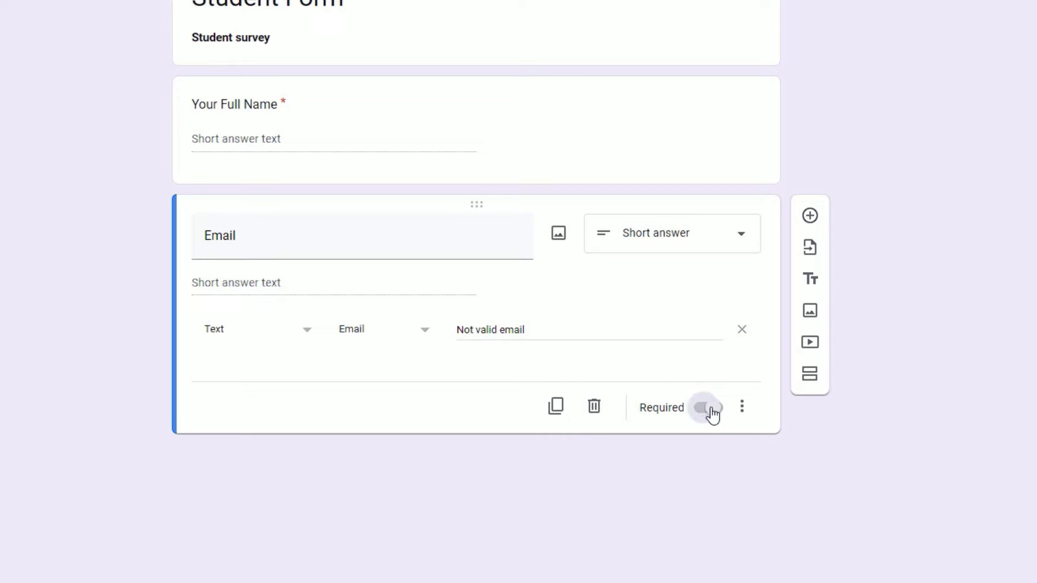
left_click(708, 407)
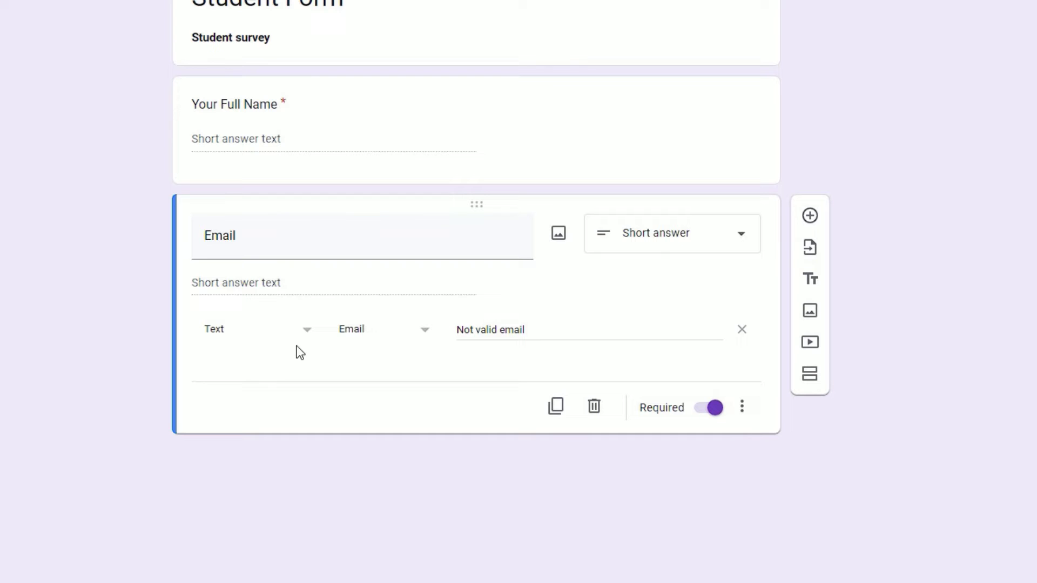
mouse_move(809, 216)
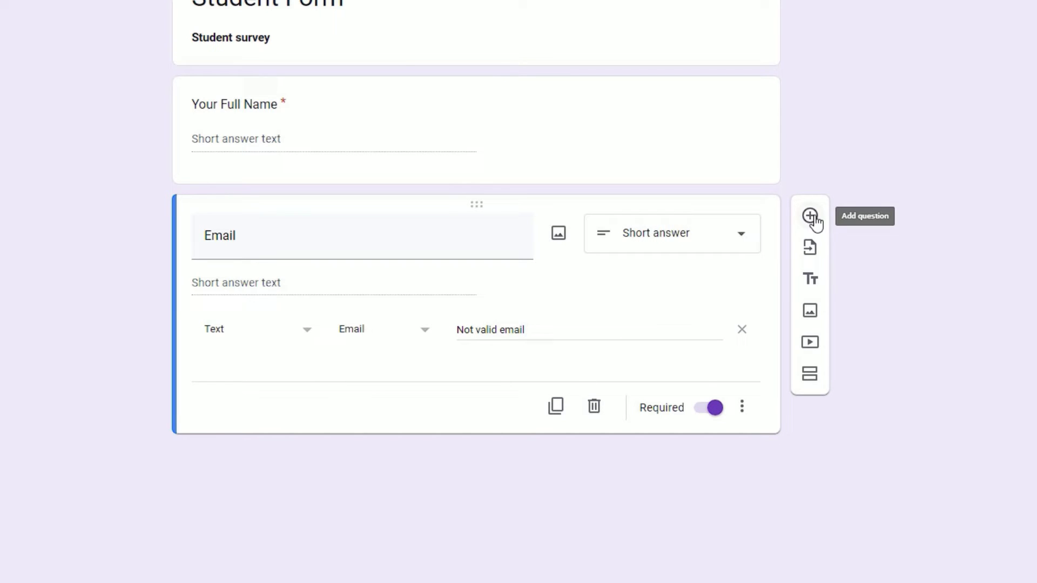
Add multiple-choice question 'Do you interested in Science' with options Yes, May Be, No and Other.
left_click(809, 216)
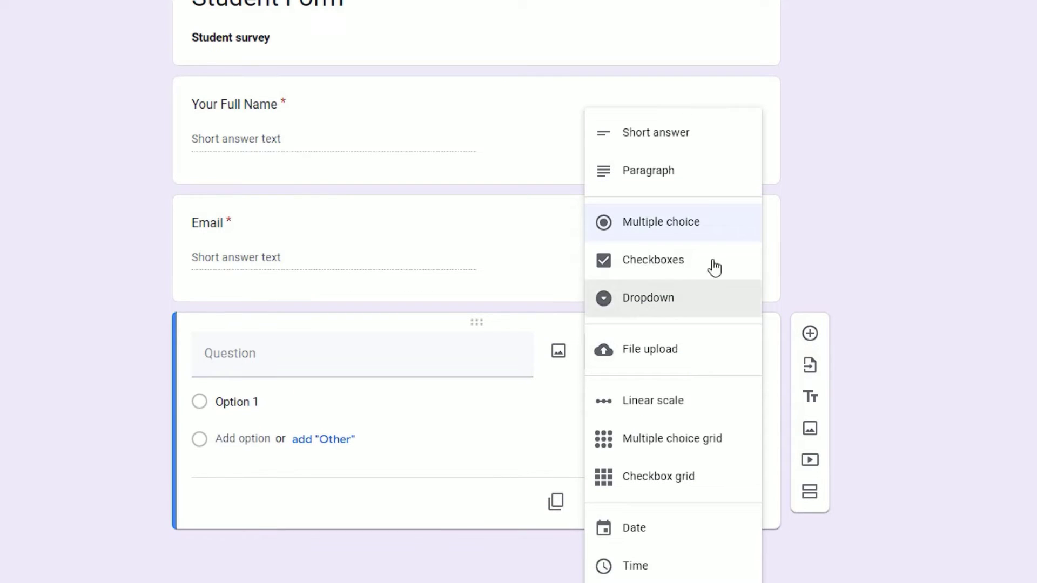
left_click(661, 221)
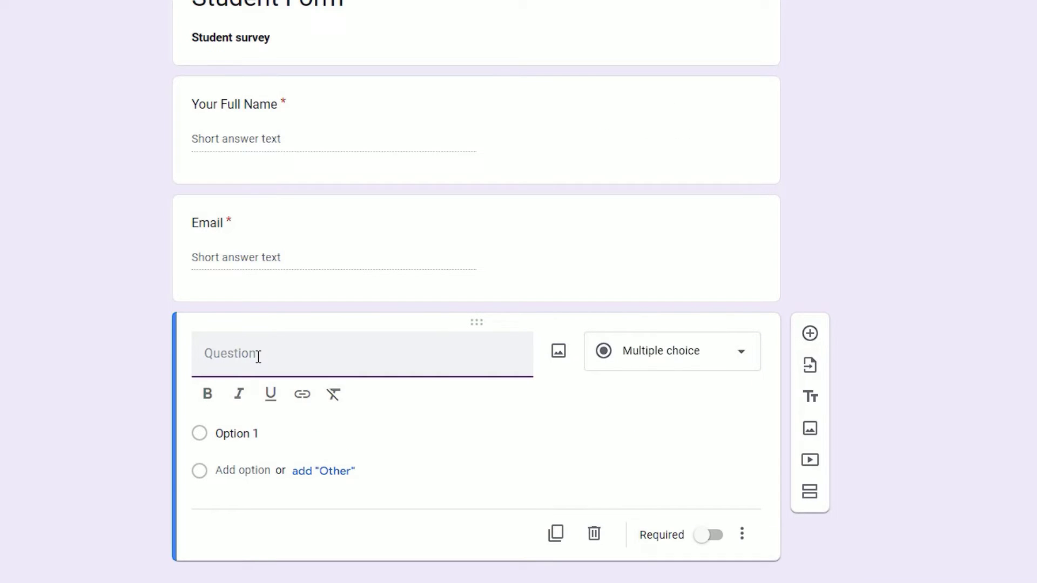
type("Do you i")
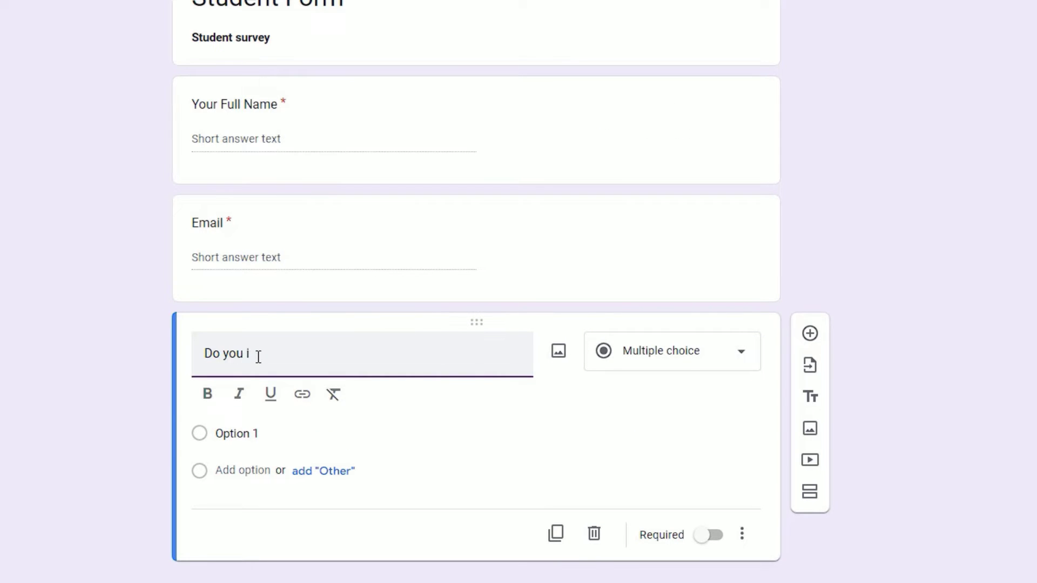
type("nterested in Science")
left_click(449, 434)
type("Ye")
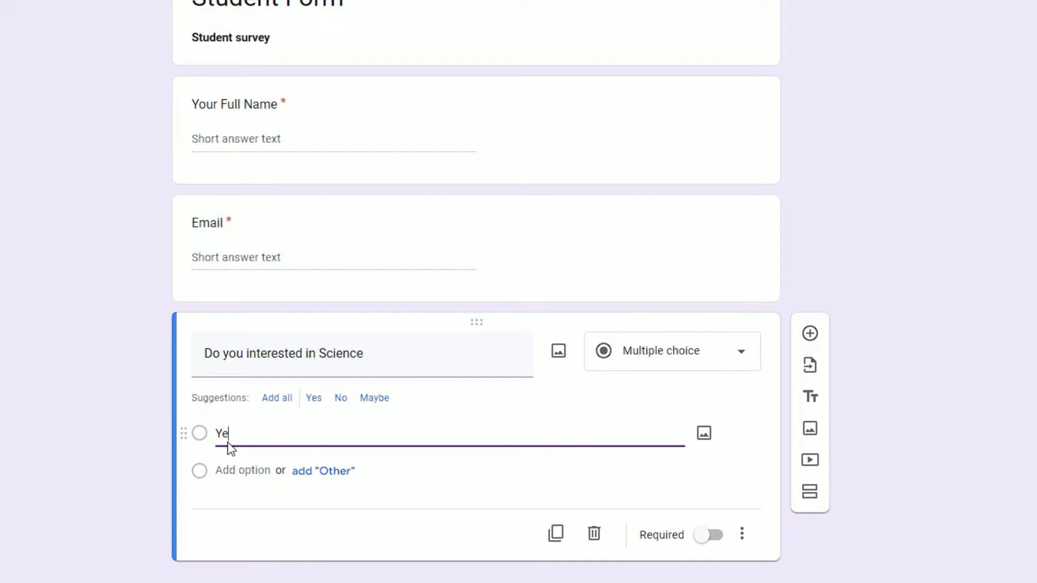
left_click(277, 397)
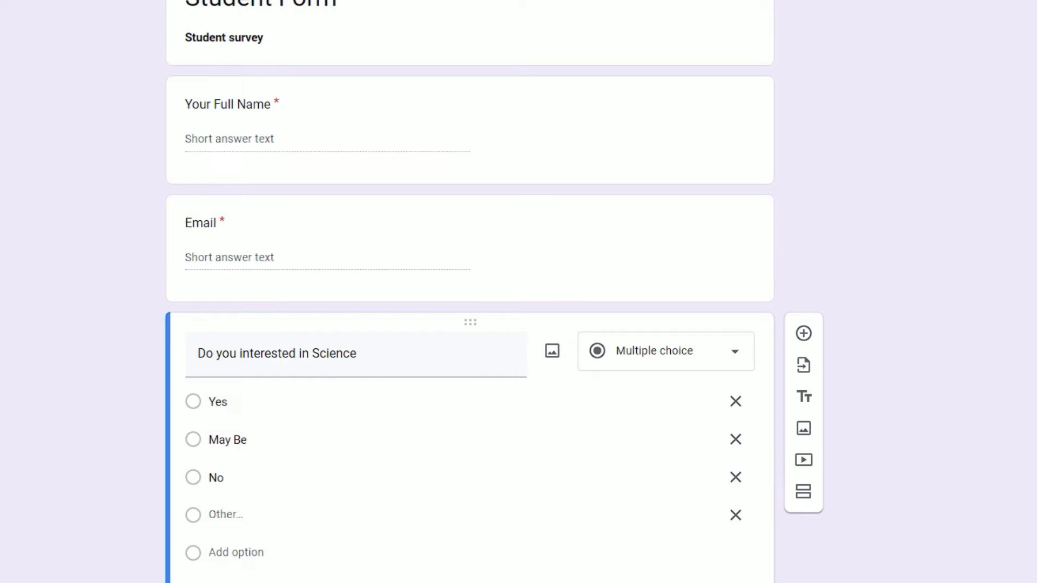
left_click(664, 351)
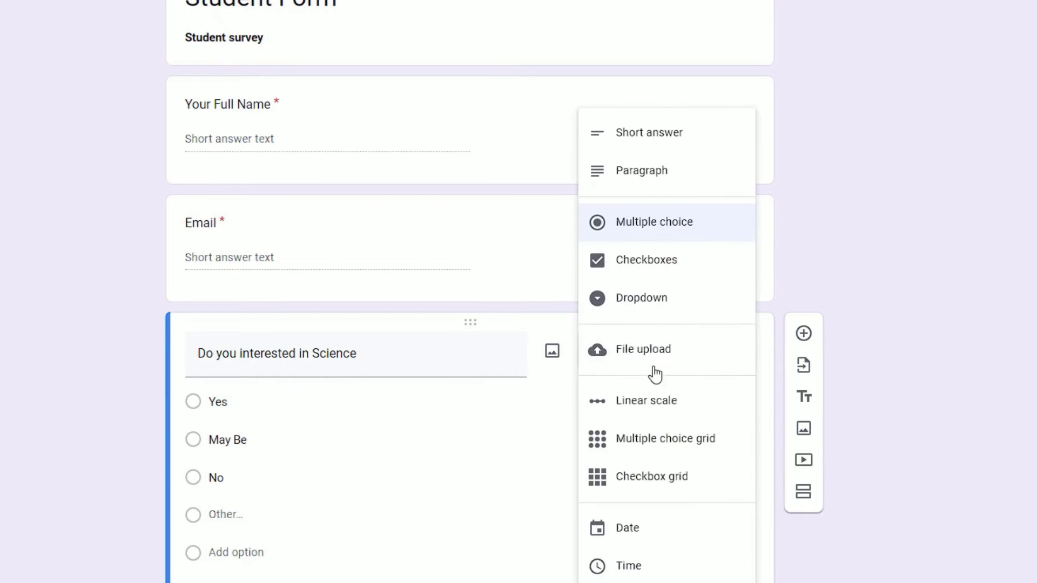
left_click(654, 222)
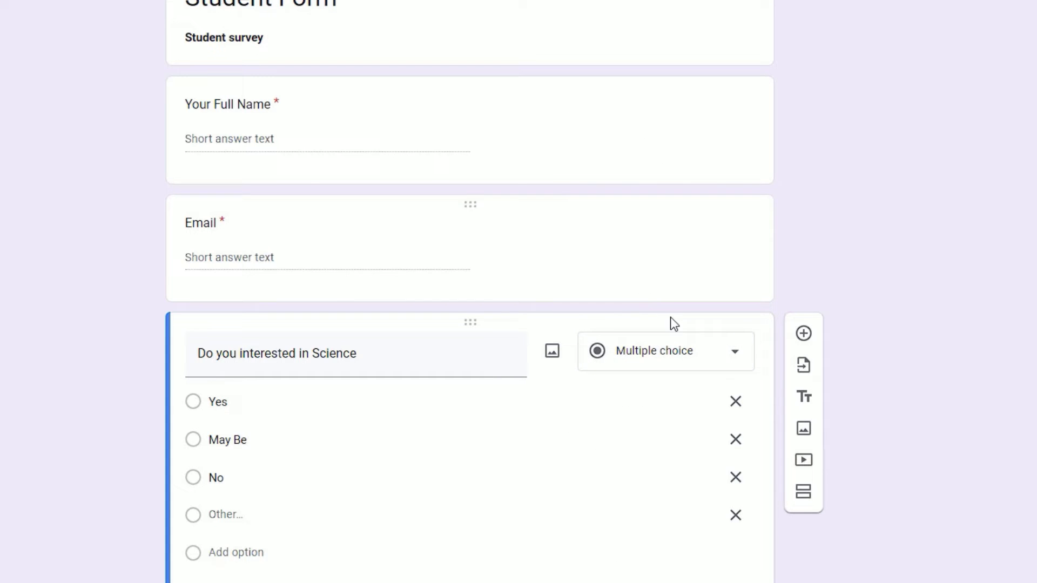
left_click(665, 350)
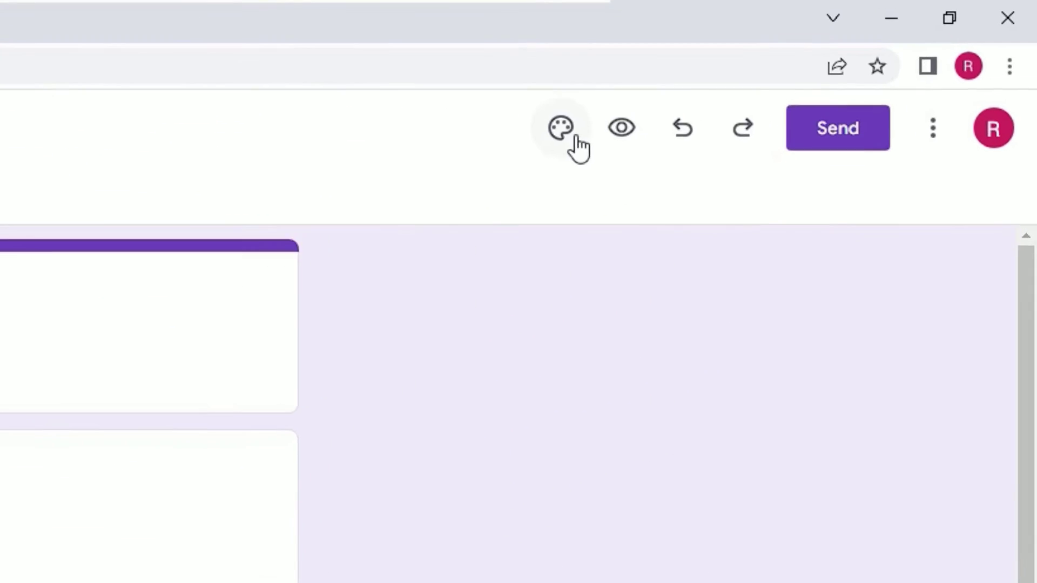
mouse_move(570, 124)
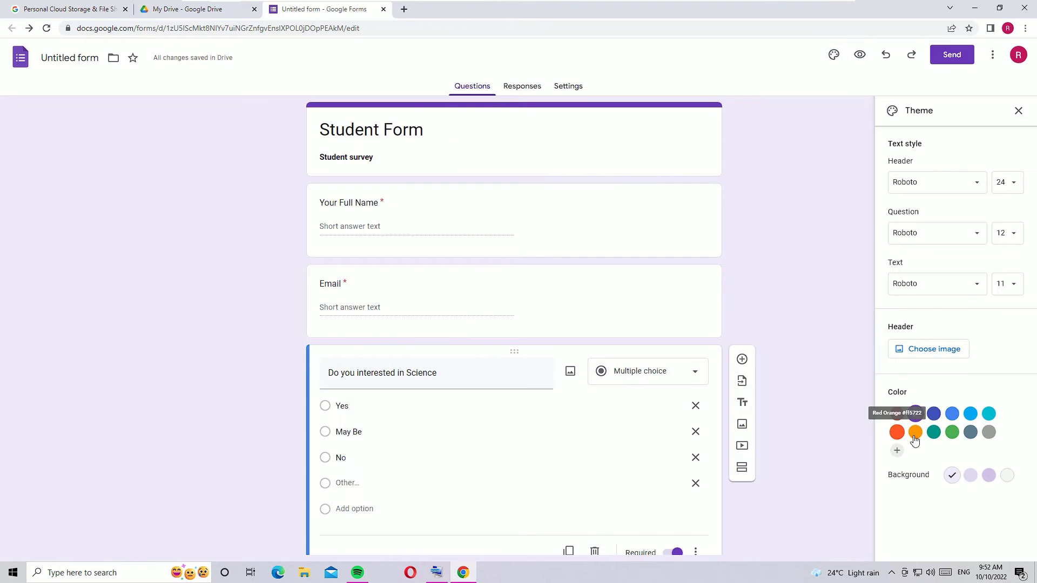
Apply the orange theme colour and the Comfortaa header font.
left_click(915, 432)
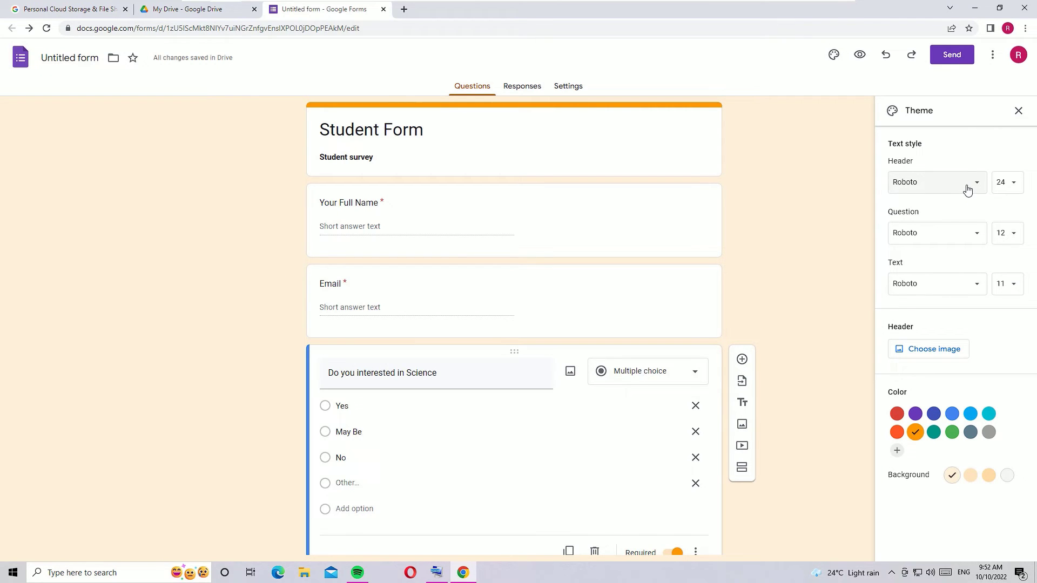
left_click(935, 181)
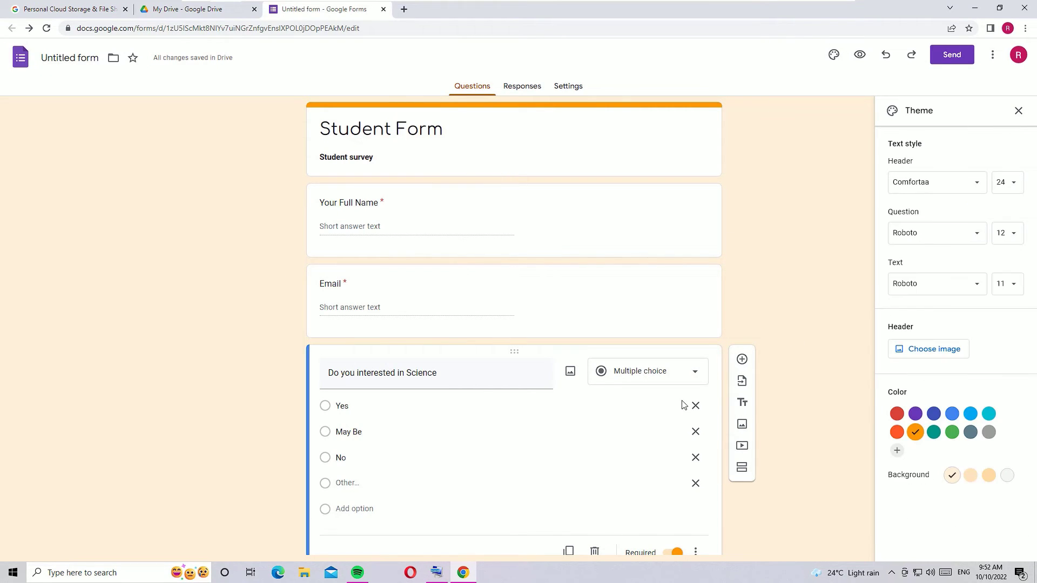
mouse_move(364, 266)
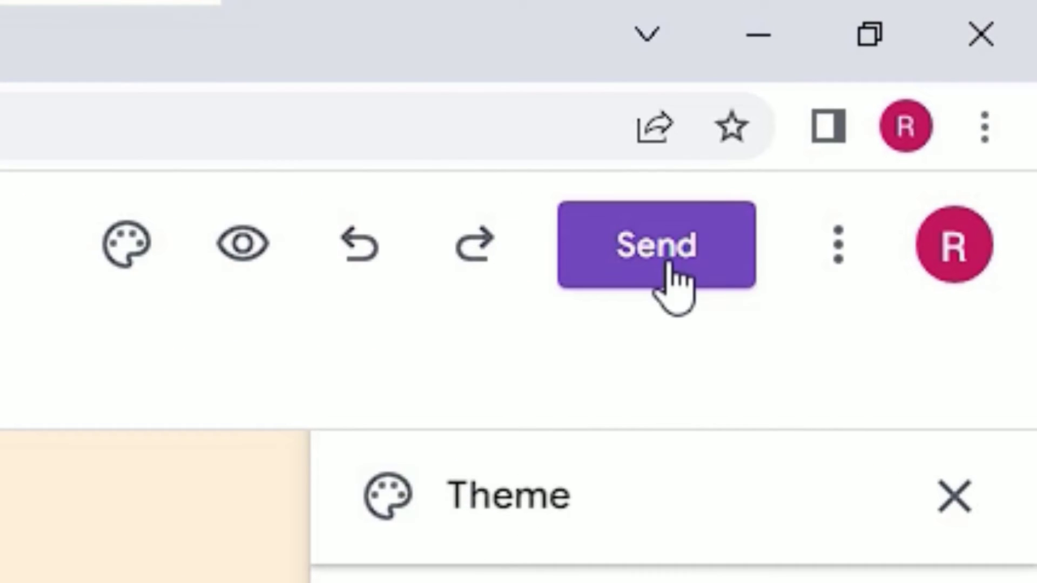
Get a shortened shareable link for the form from the Send options.
left_click(657, 245)
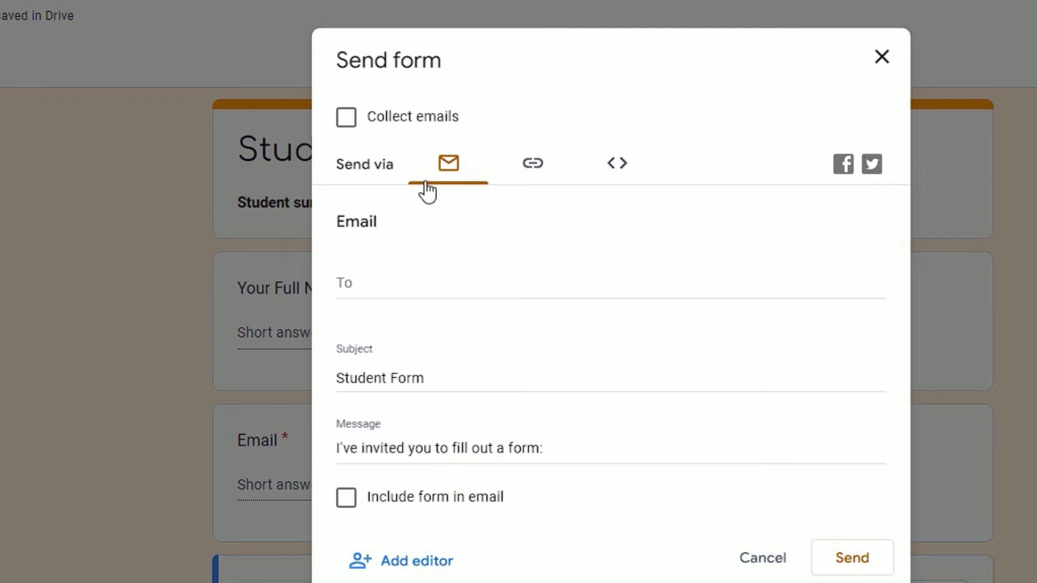
left_click(532, 163)
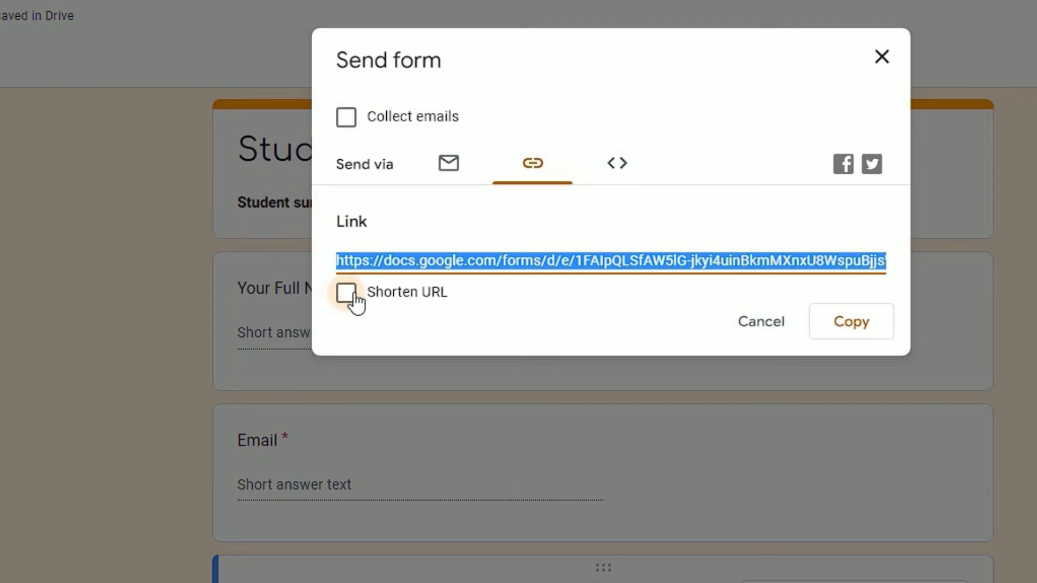
left_click(346, 293)
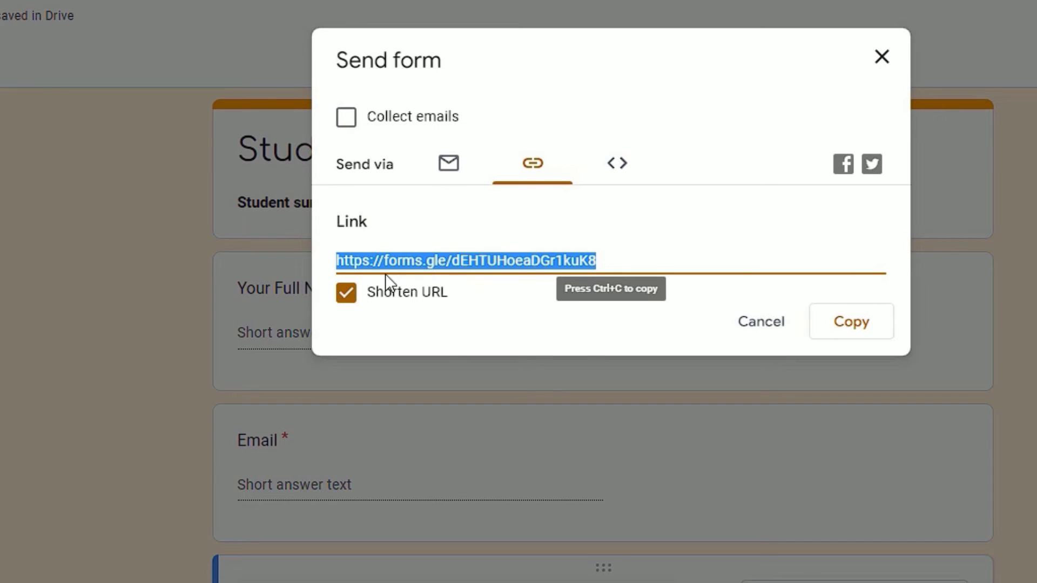
mouse_move(510, 269)
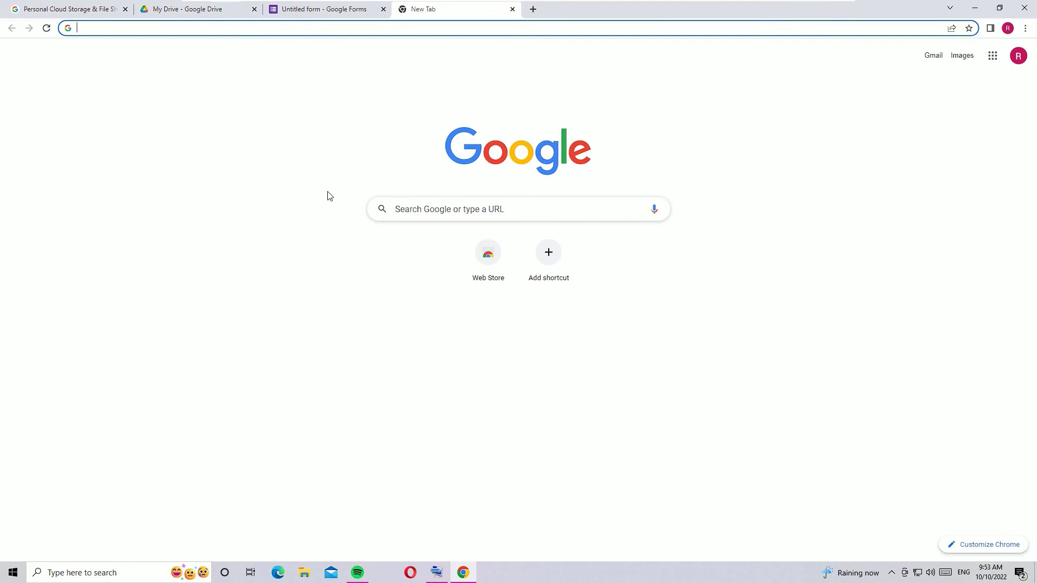
Open the form link in a new tab and submit a response answering Yes for Science.
left_click(324, 9)
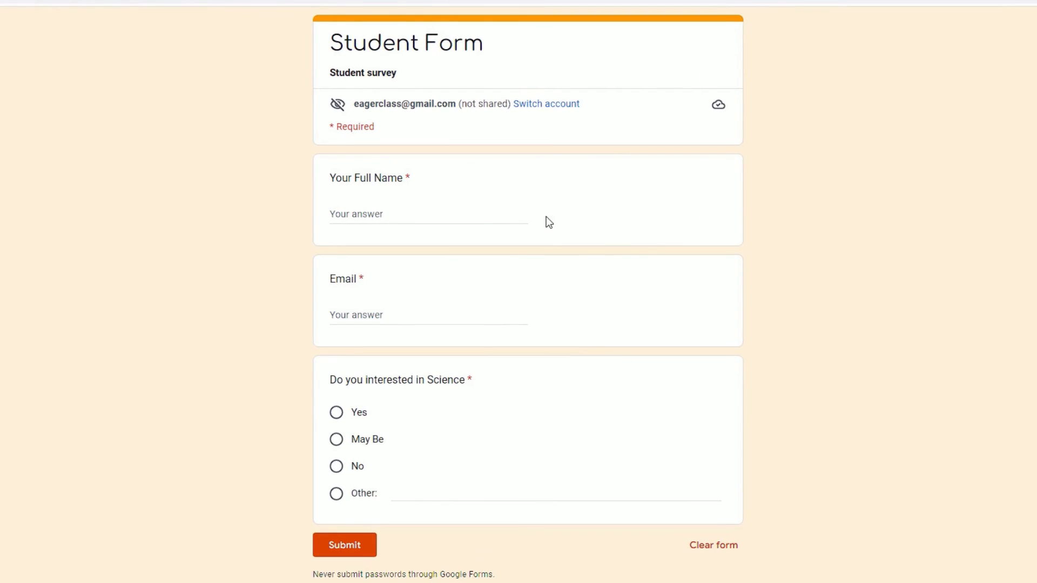
mouse_move(407, 415)
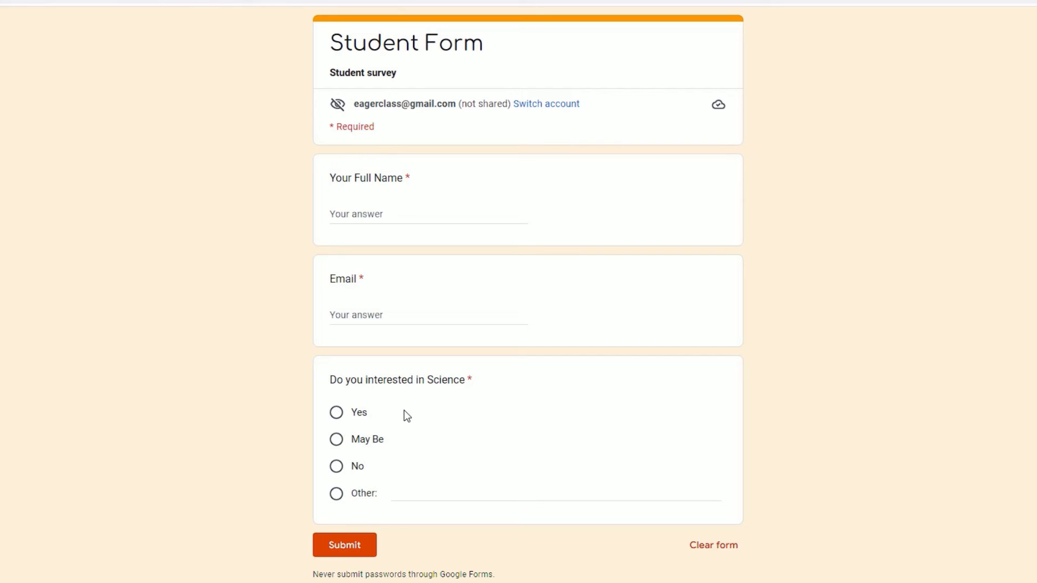
mouse_move(340, 309)
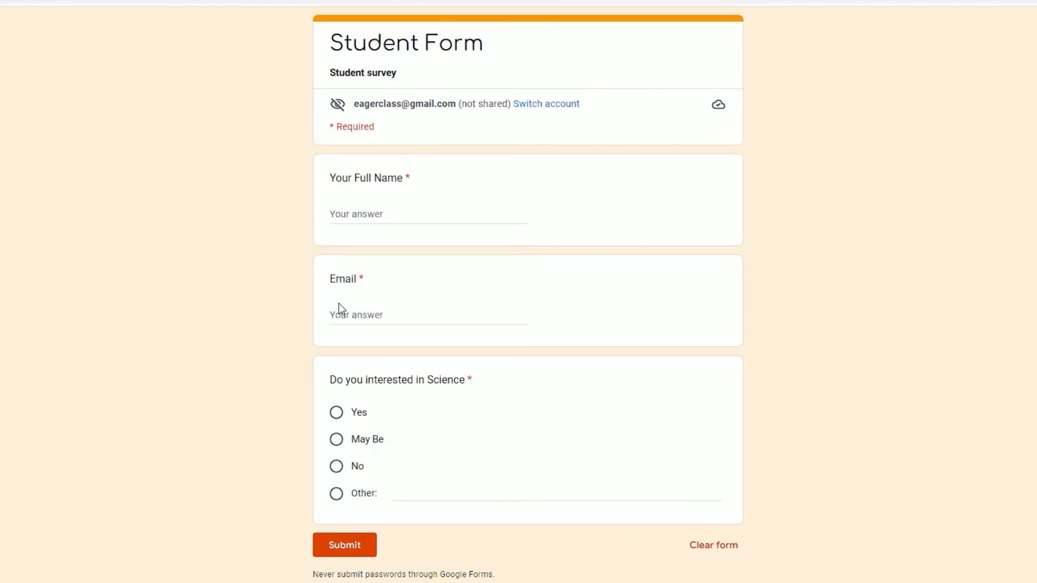
left_click(428, 214)
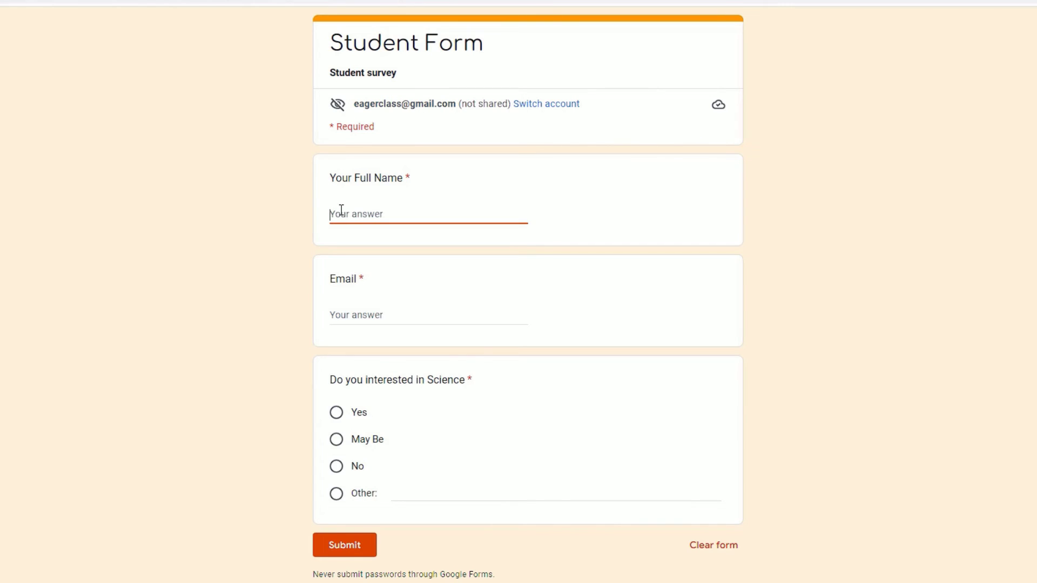
left_click(343, 545)
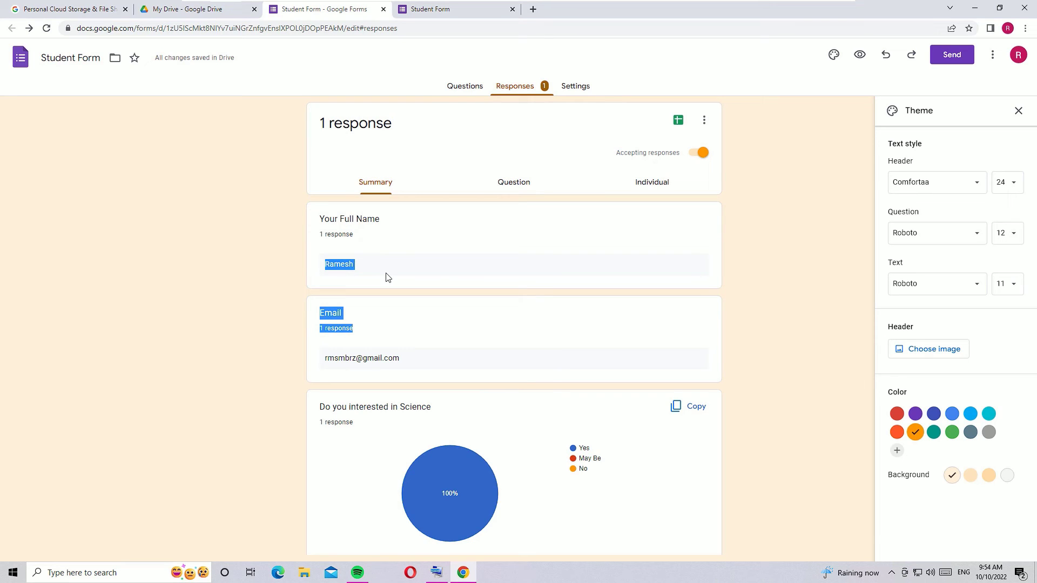
Check the single response individually, then return to the response summary.
left_click(514, 181)
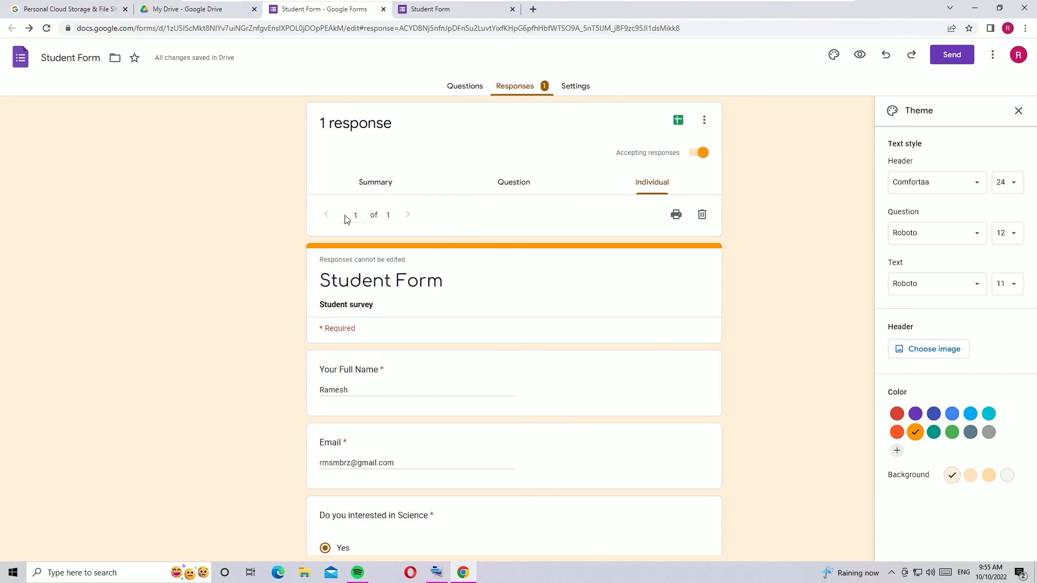
left_click(375, 181)
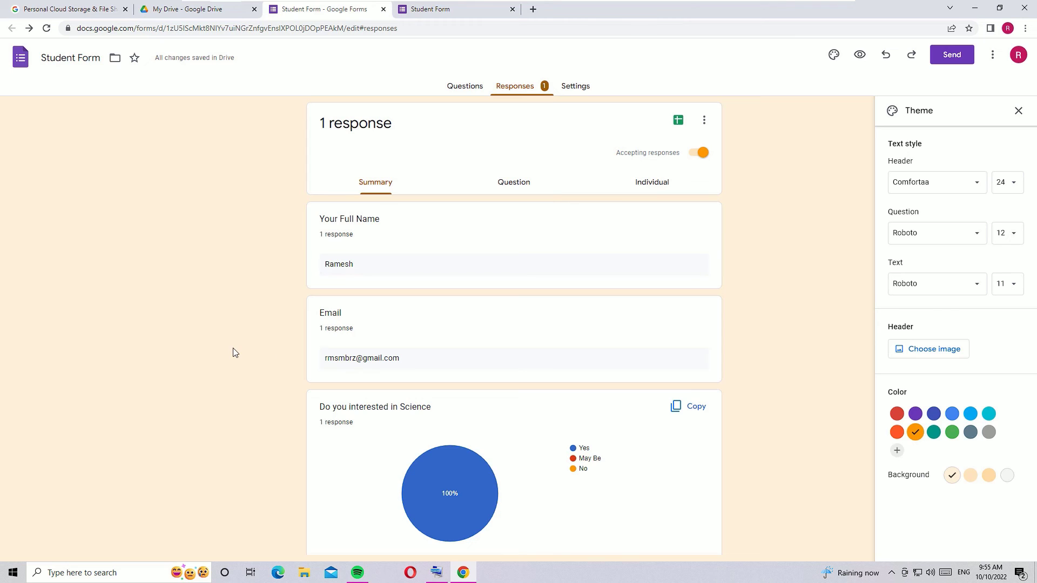